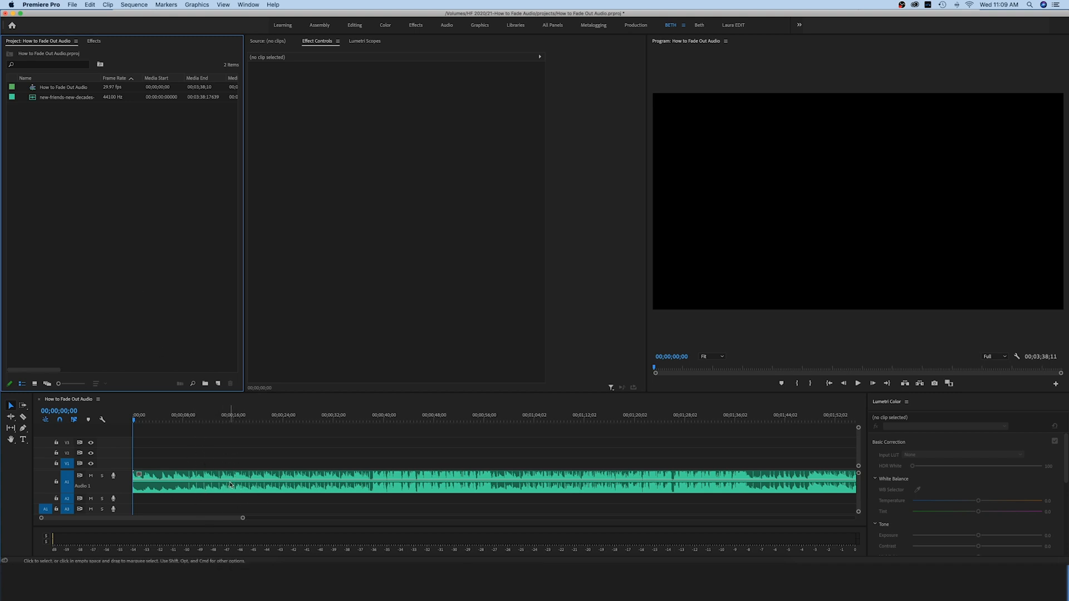
- Select the music clip so its Volume, Channel Volume and Panner show in Effect Controls
click(66, 97)
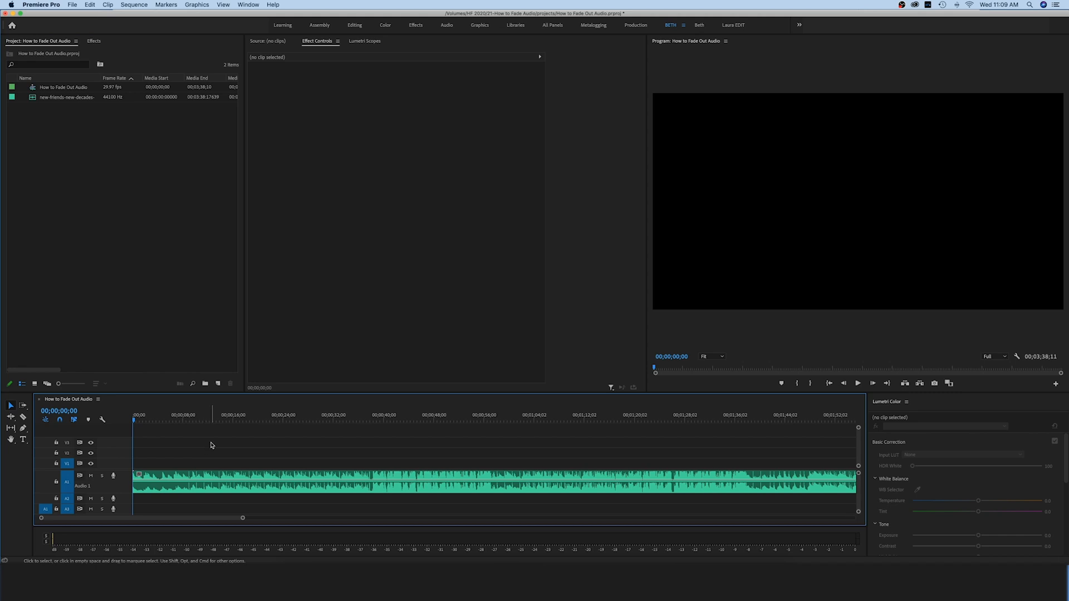
click(857, 382)
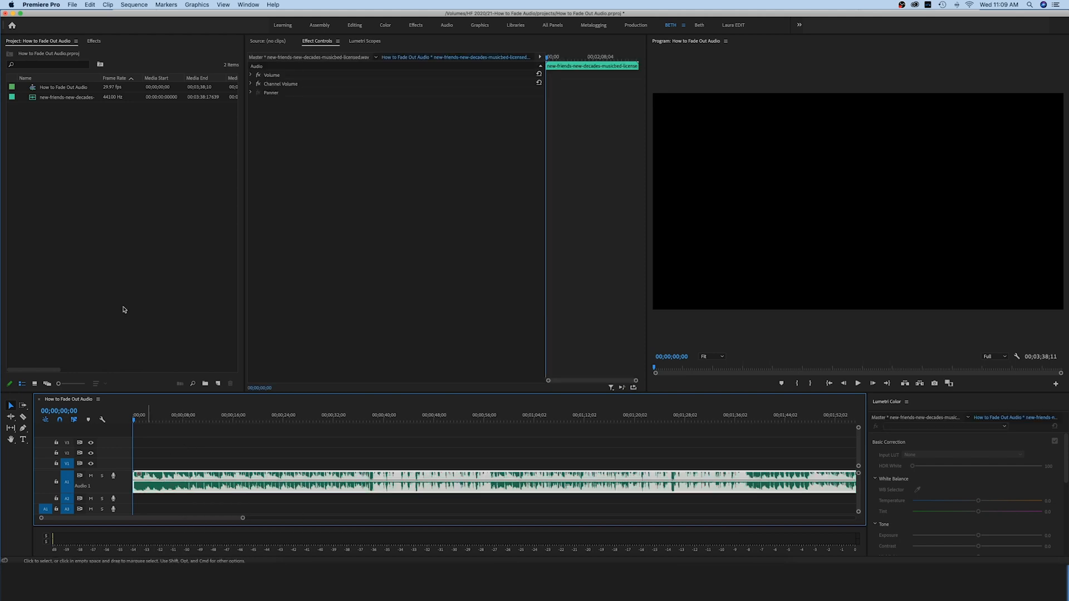
- Show the Effects panel with Audio Transitions expanded to reveal the Crossfade folder
click(93, 41)
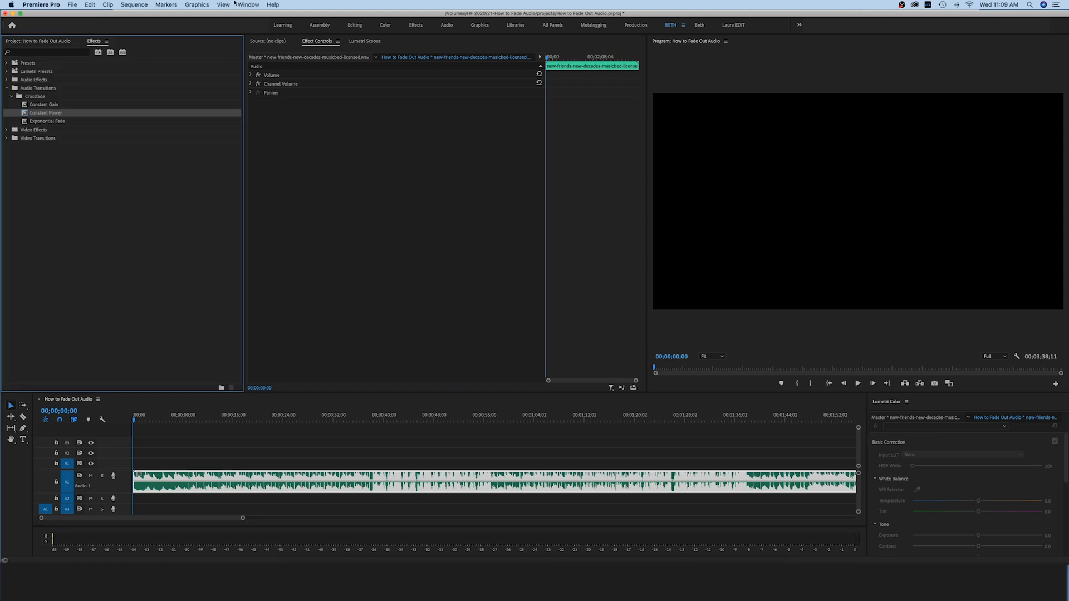
click(248, 5)
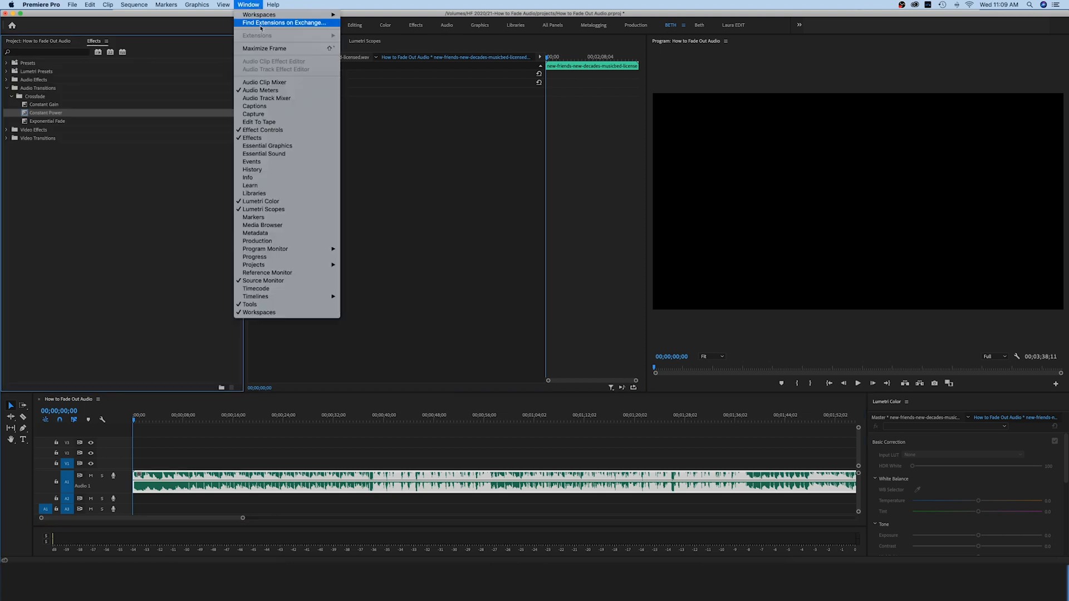
mouse_move(105, 191)
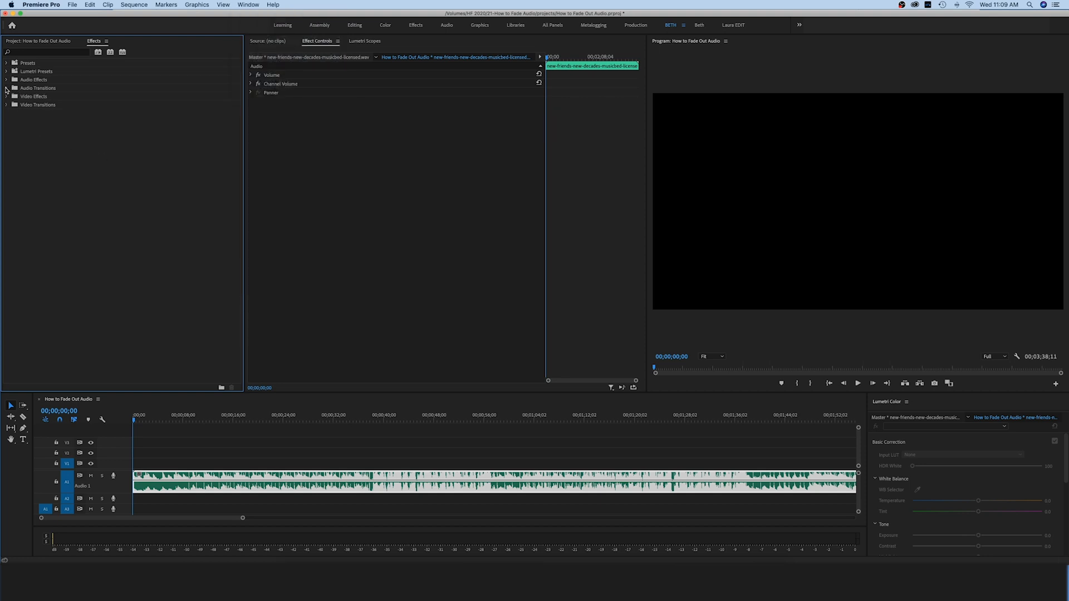
click(7, 88)
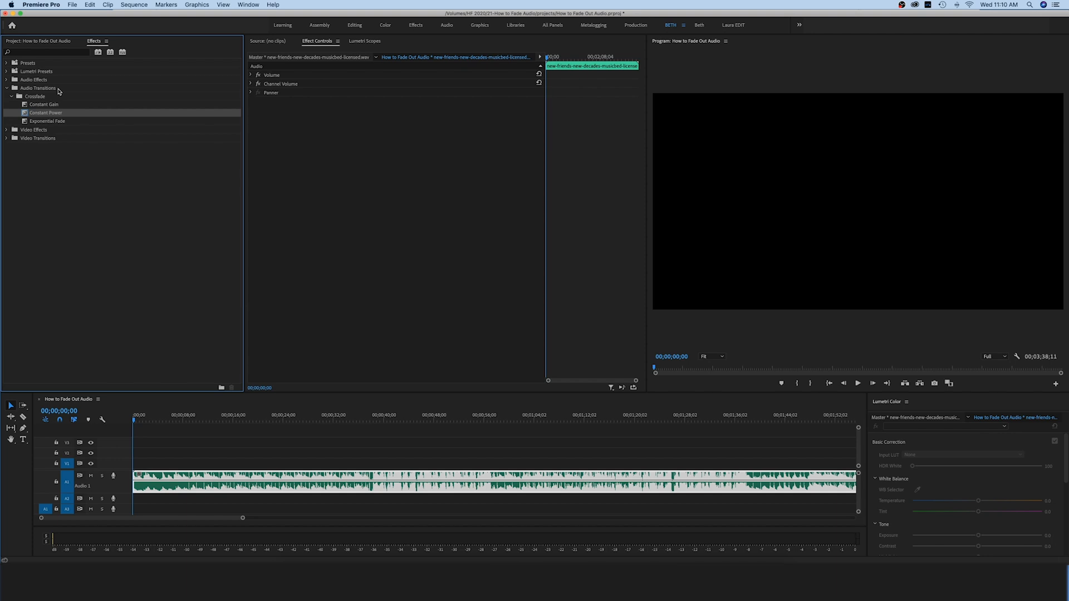
click(6, 96)
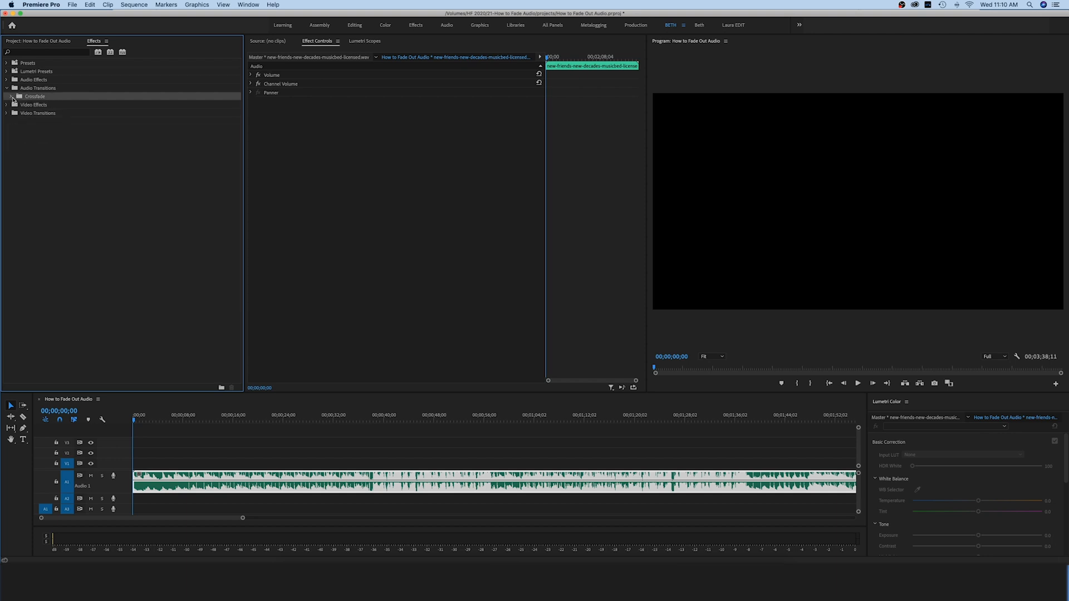
- Expand Crossfade and point out Constant Gain, Constant Power and Exponential Fade
click(6, 96)
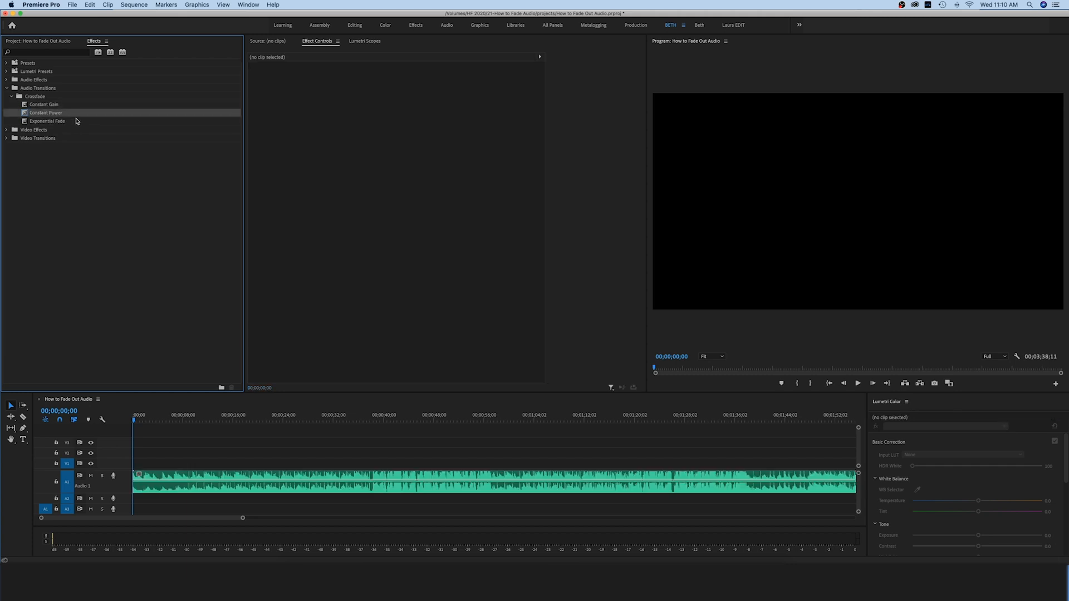
click(45, 104)
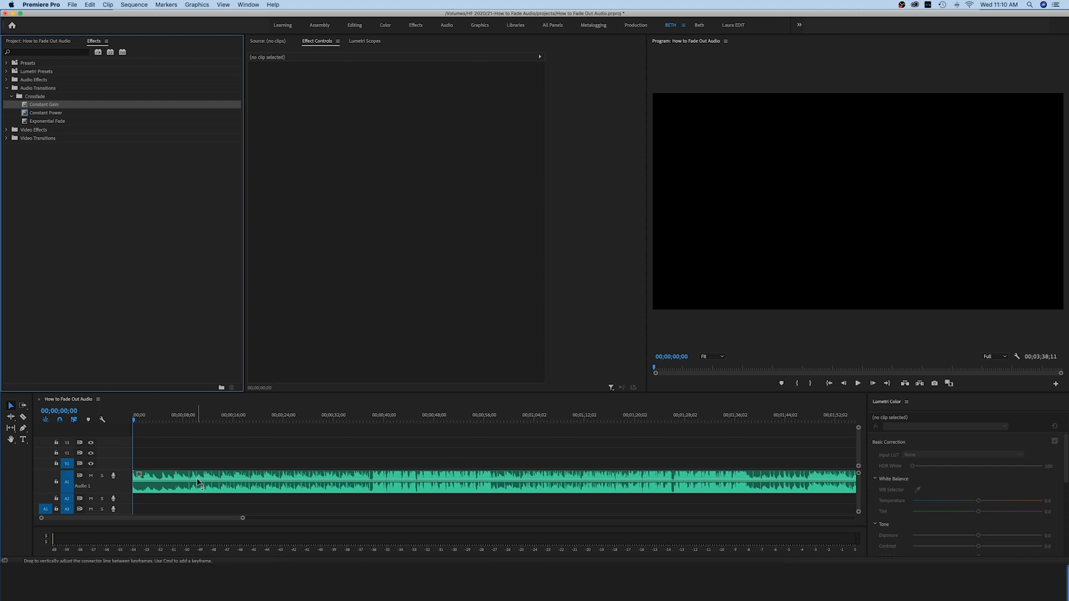
mouse_move(198, 485)
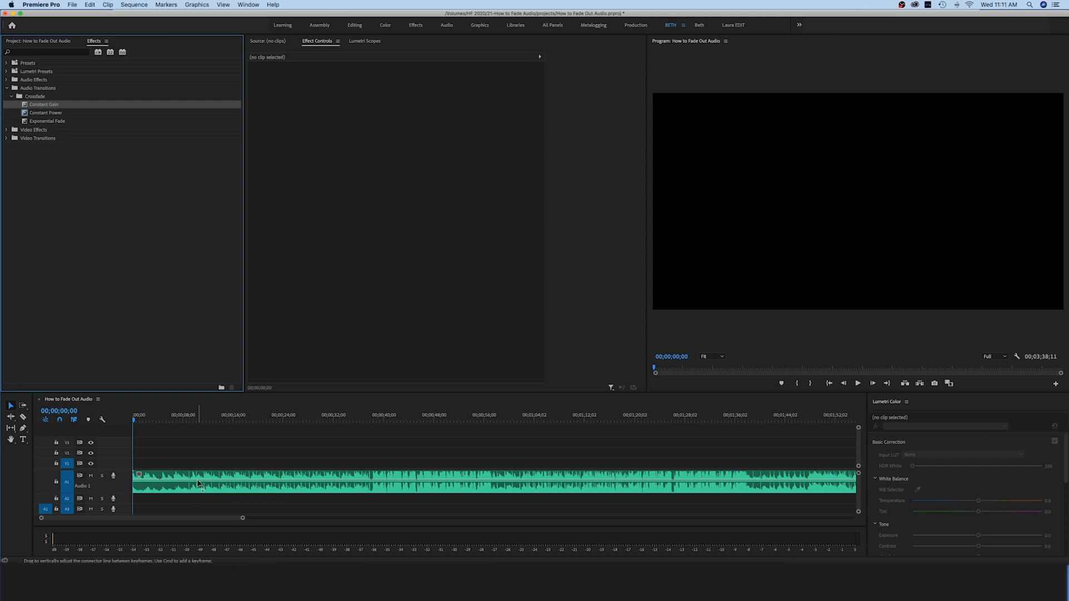
click(48, 121)
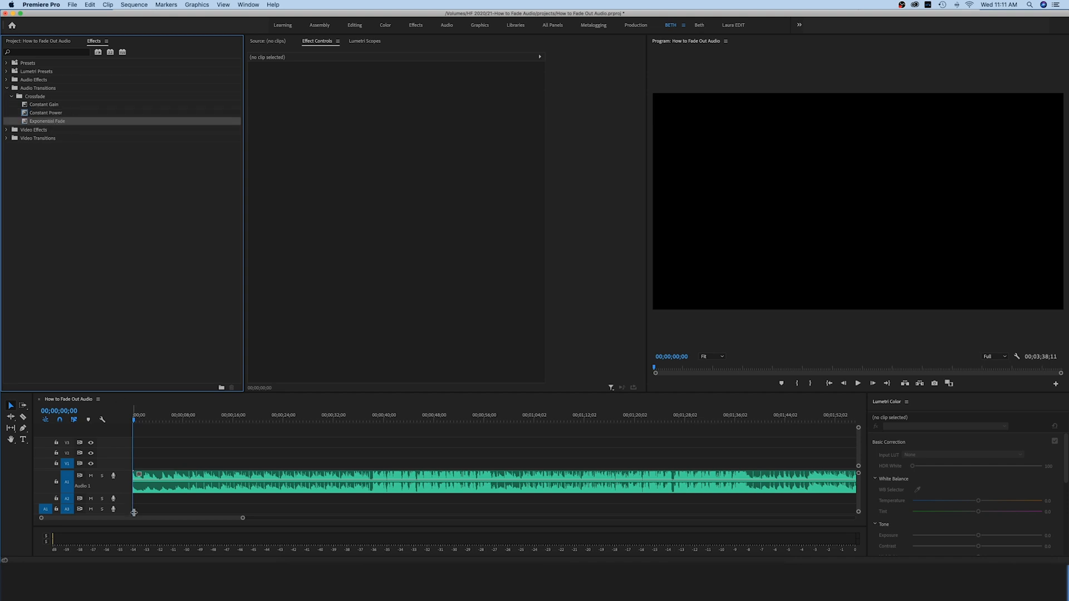
mouse_move(133, 491)
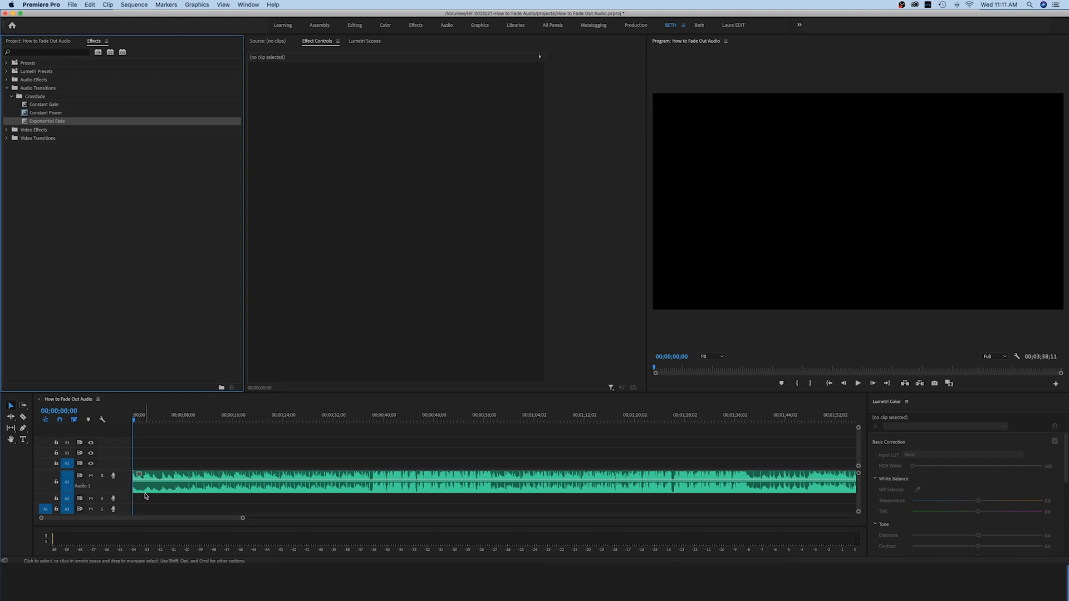
mouse_move(145, 496)
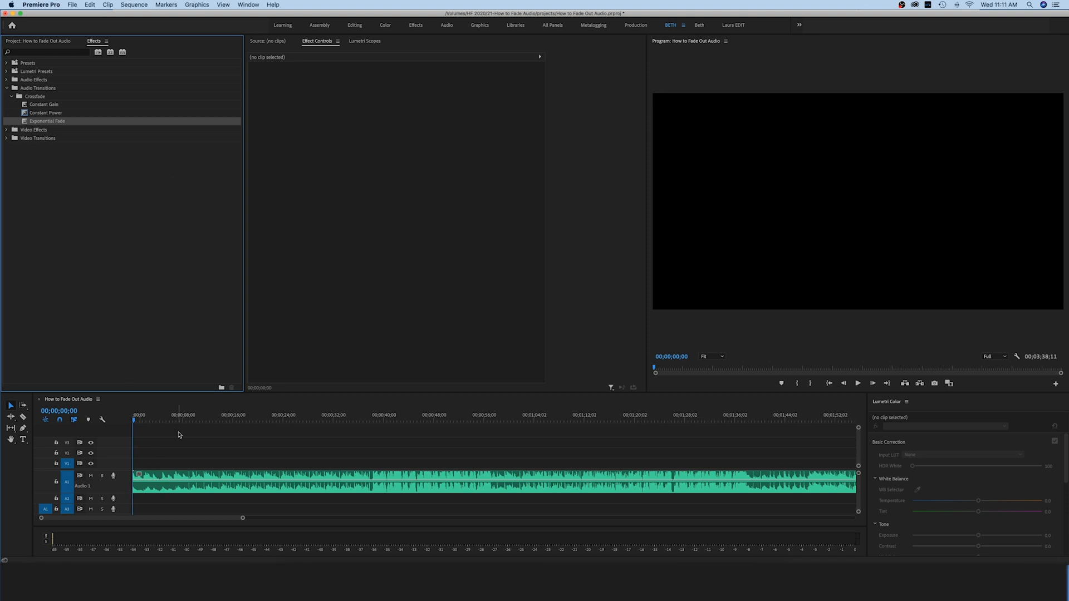
click(46, 112)
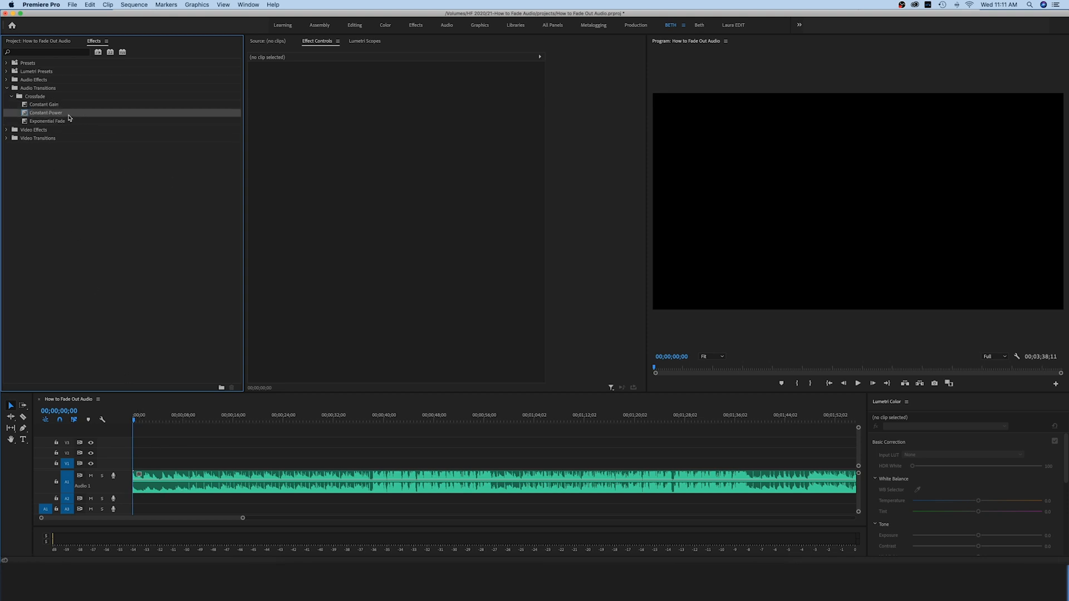
mouse_move(77, 124)
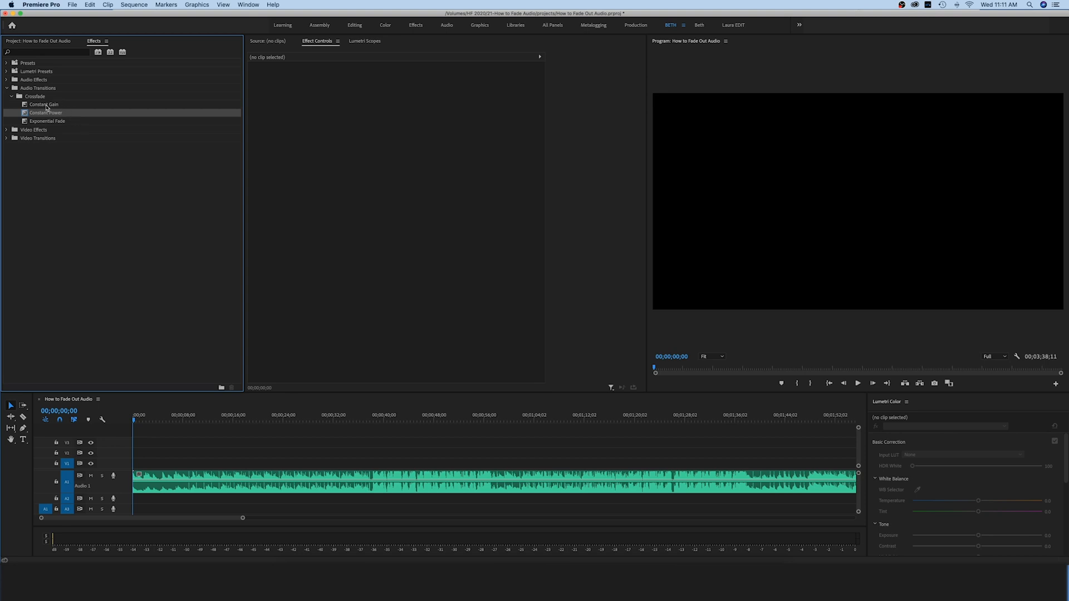
mouse_move(68, 108)
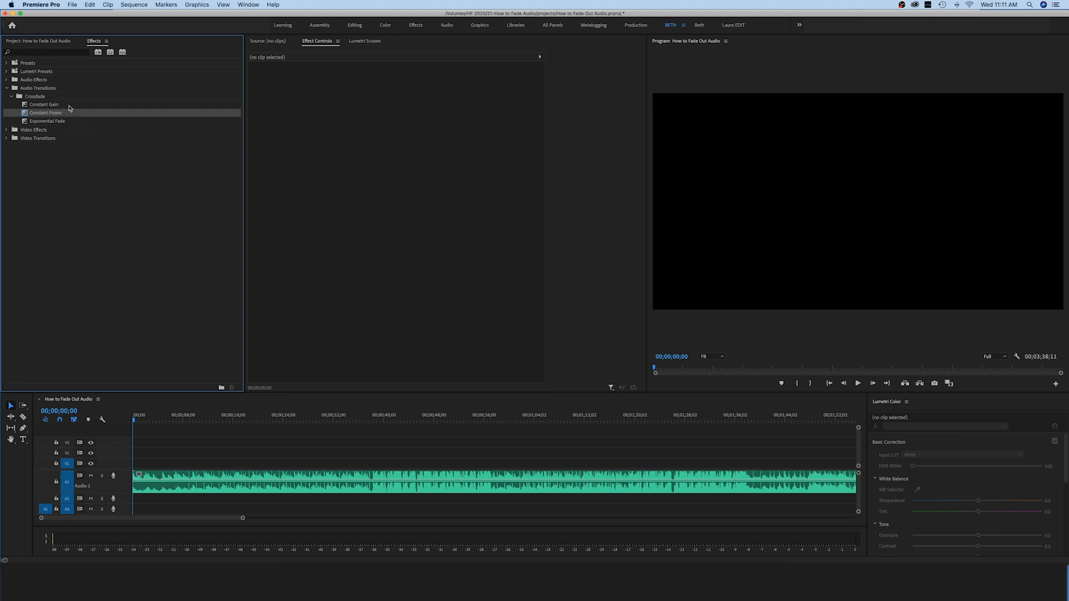
mouse_move(62, 121)
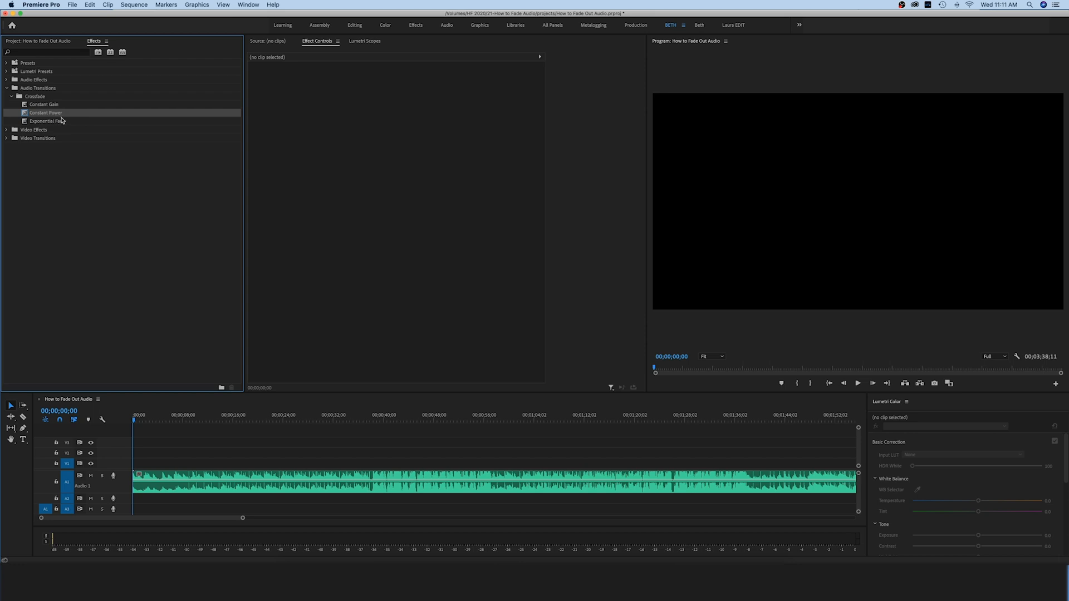
click(48, 121)
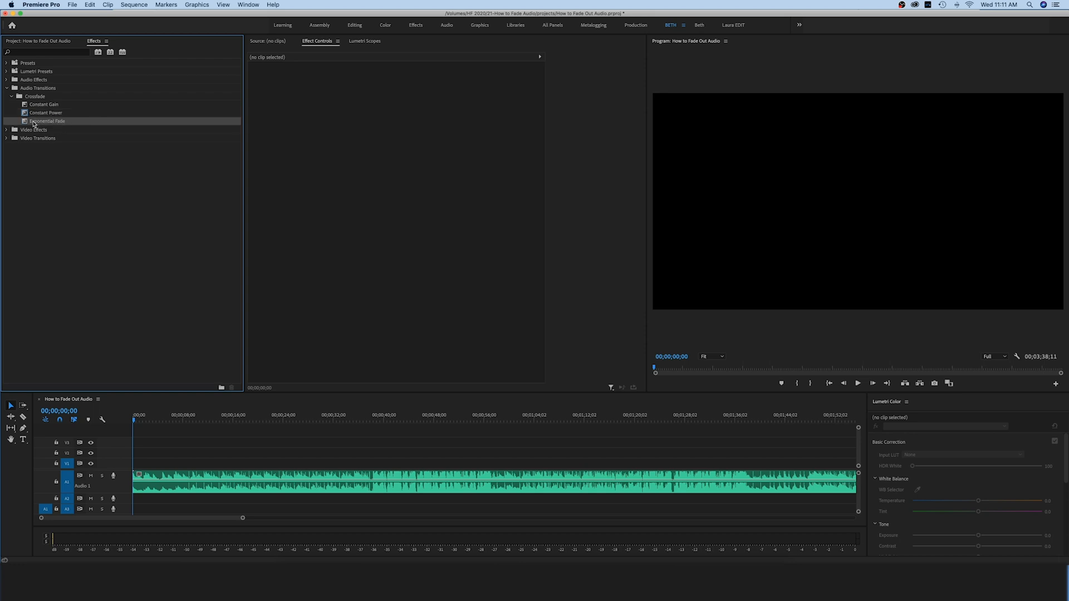
mouse_move(75, 125)
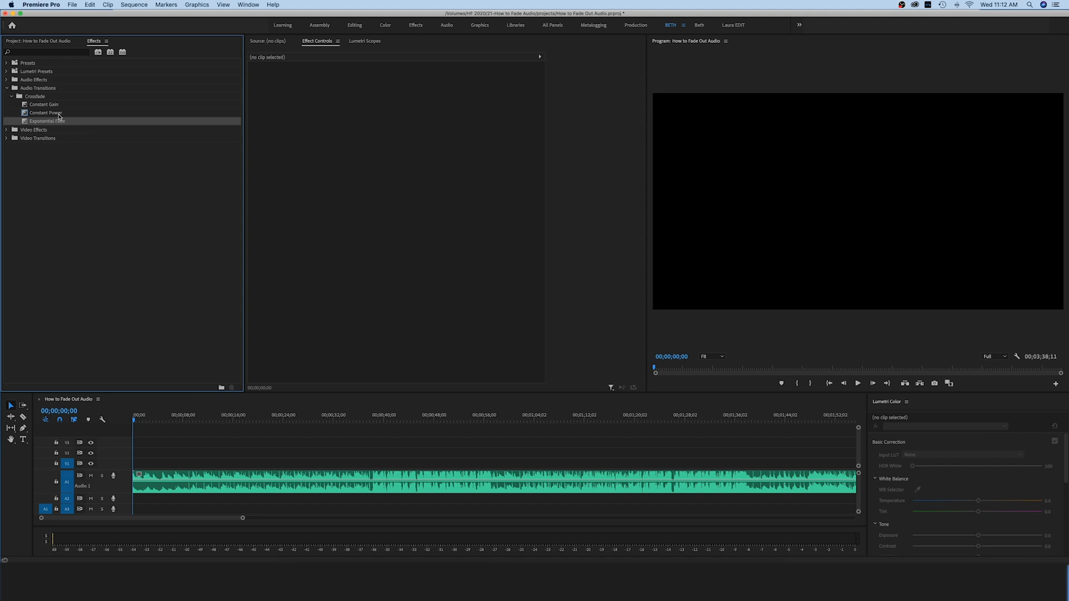
- Pick the Constant Power crossfade and grab it to apply to the music clip
click(46, 112)
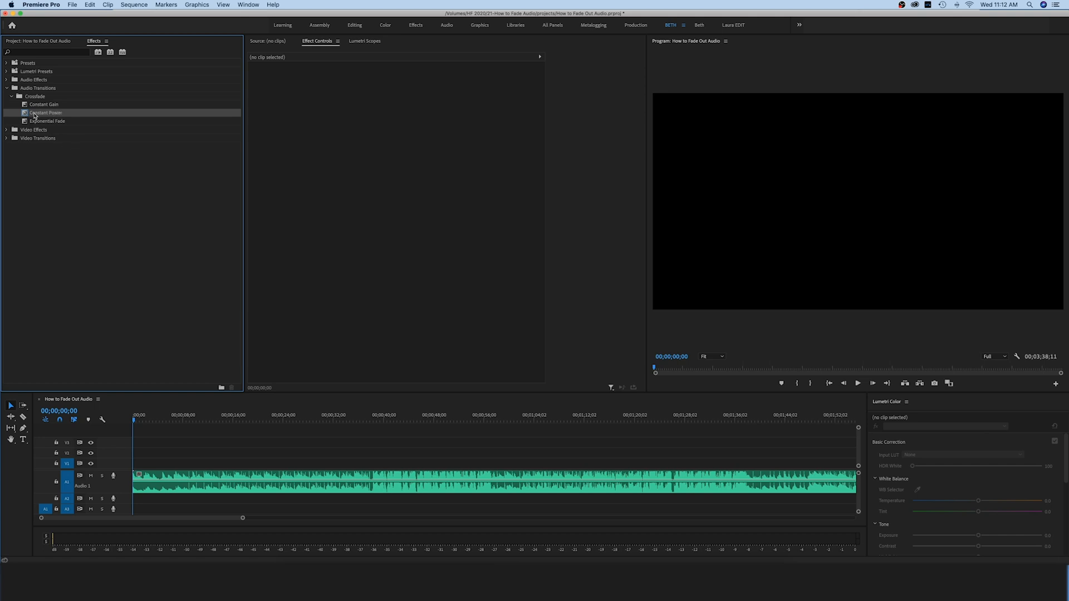
click(409, 481)
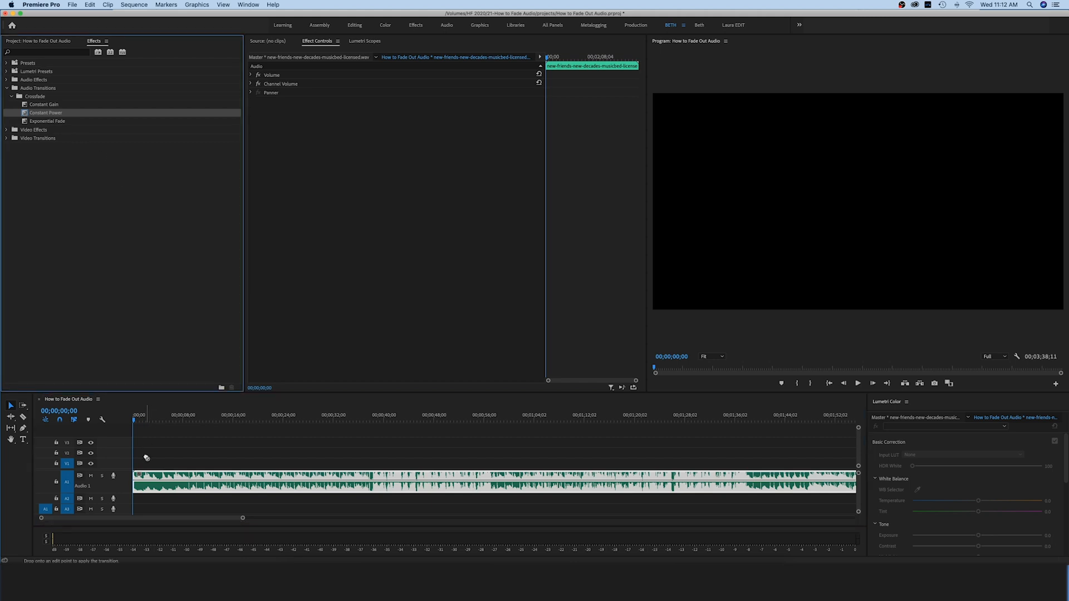
click(165, 505)
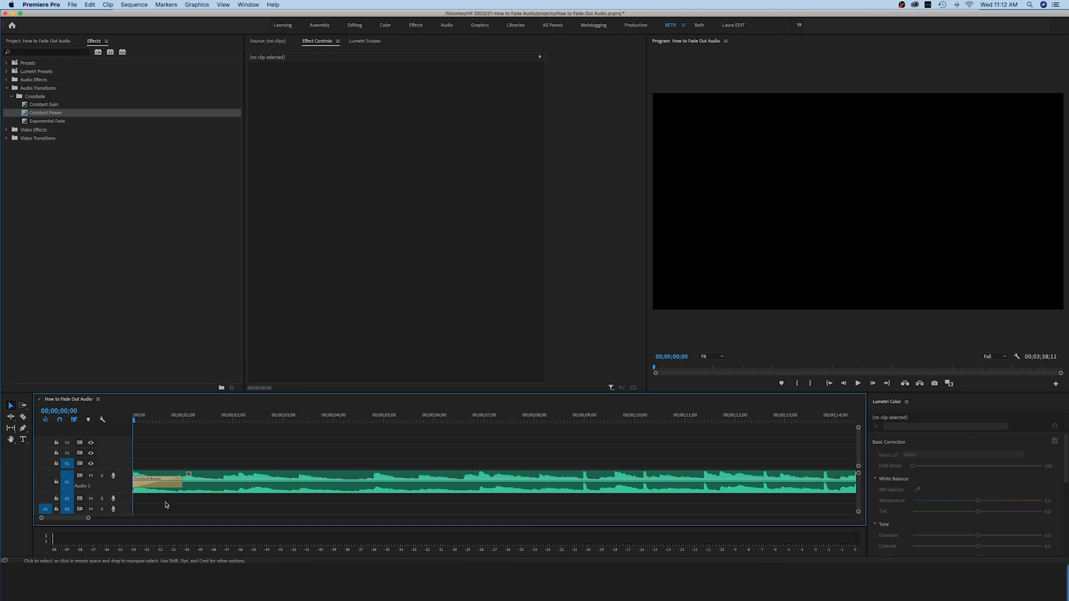
click(157, 482)
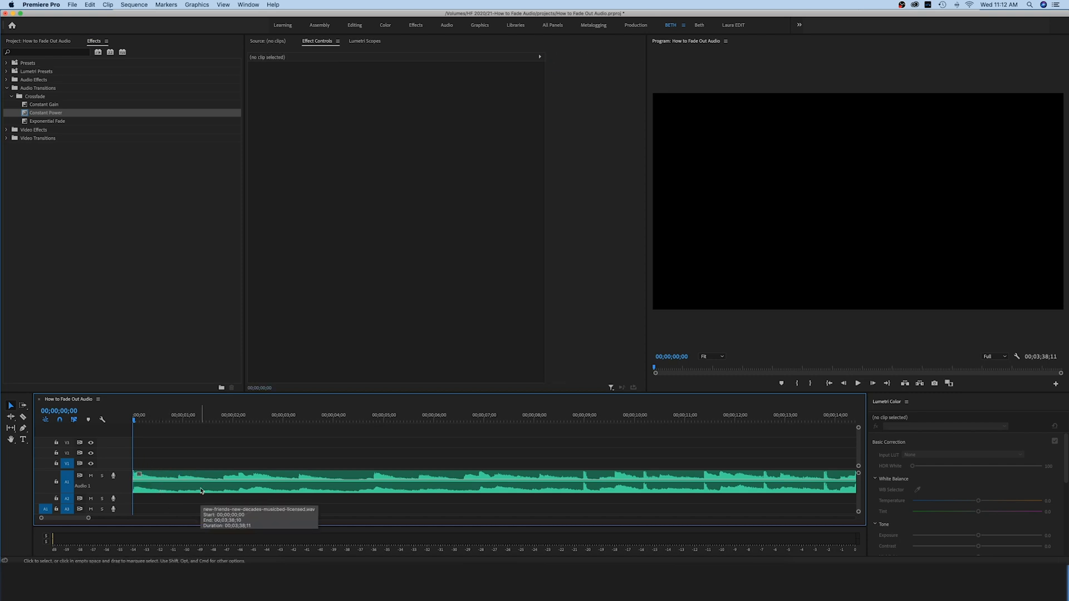
mouse_move(200, 484)
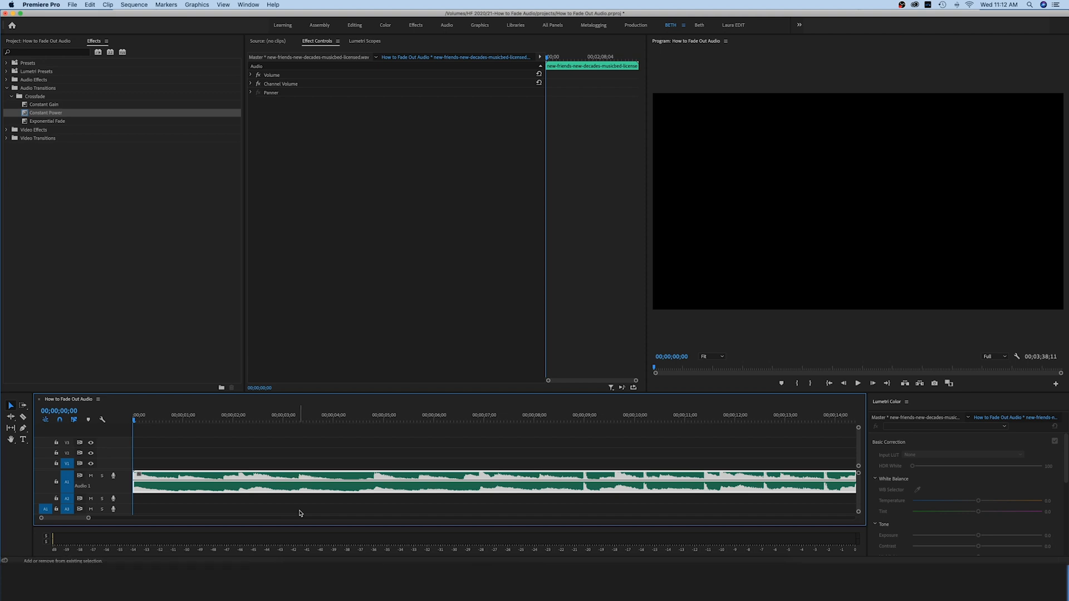
- Drop Constant Power crossfades onto the music clip's start and end edit points
click(244, 443)
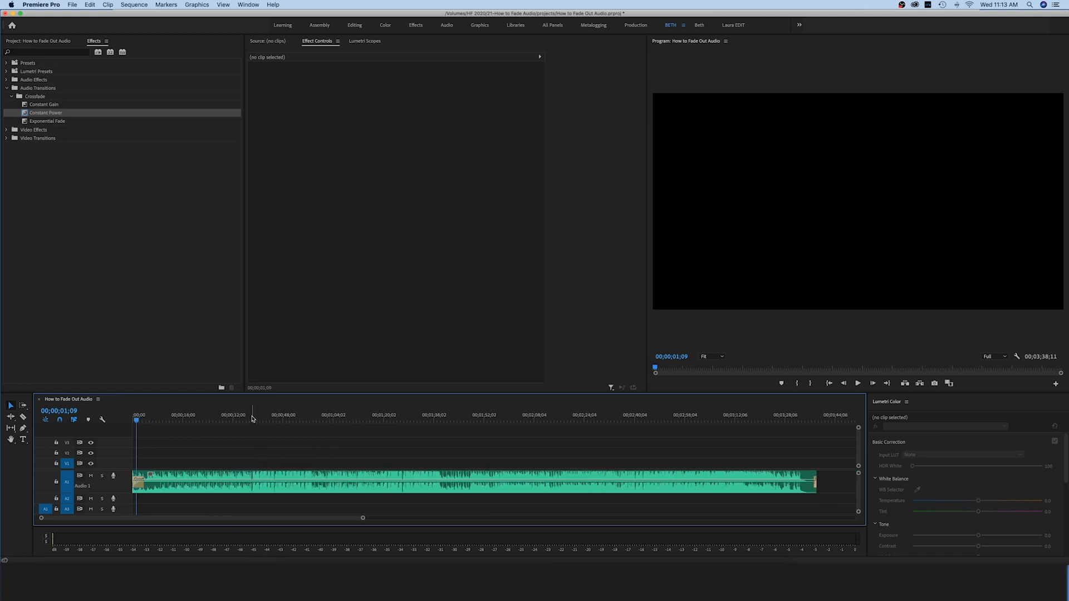
click(408, 481)
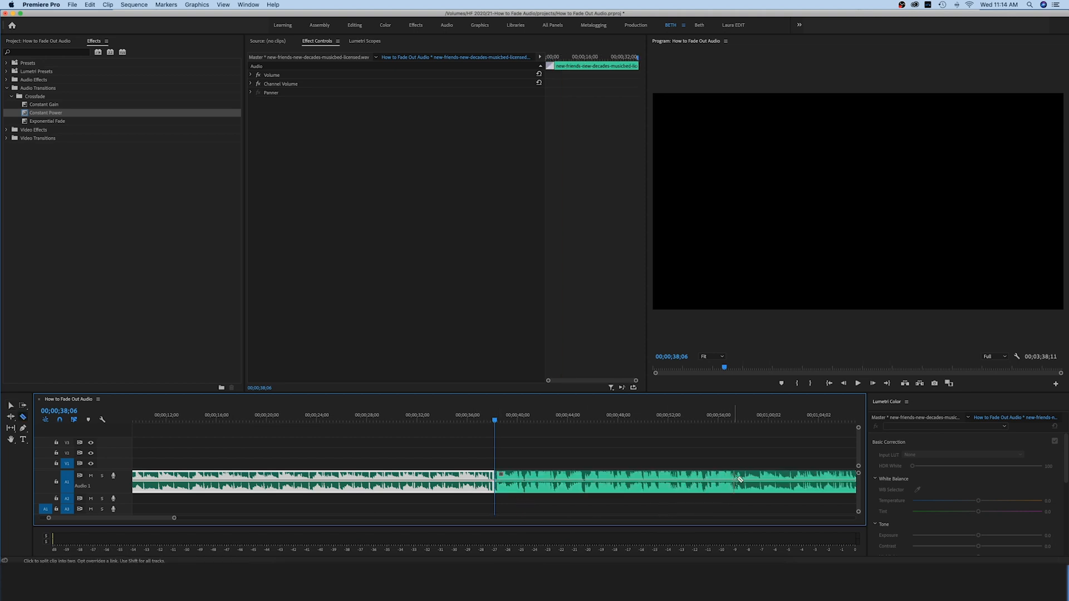
mouse_move(736, 476)
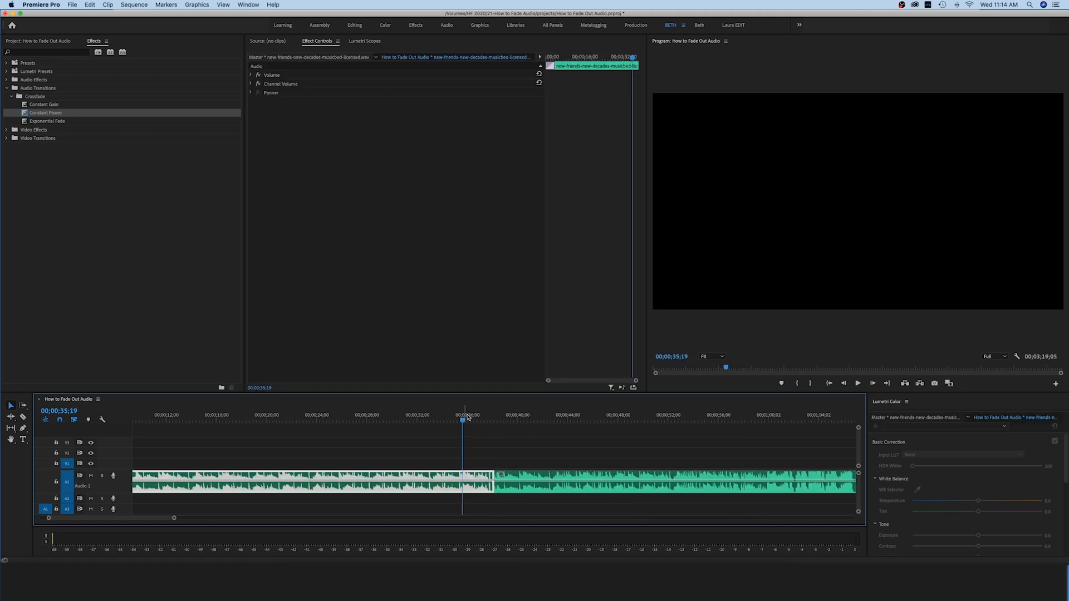
click(504, 467)
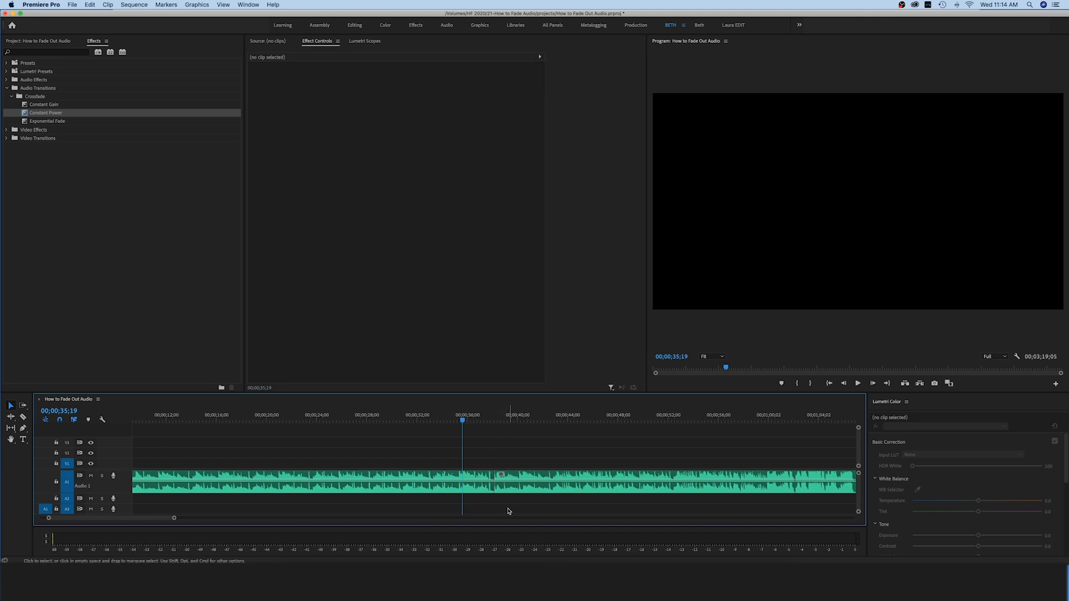
click(857, 383)
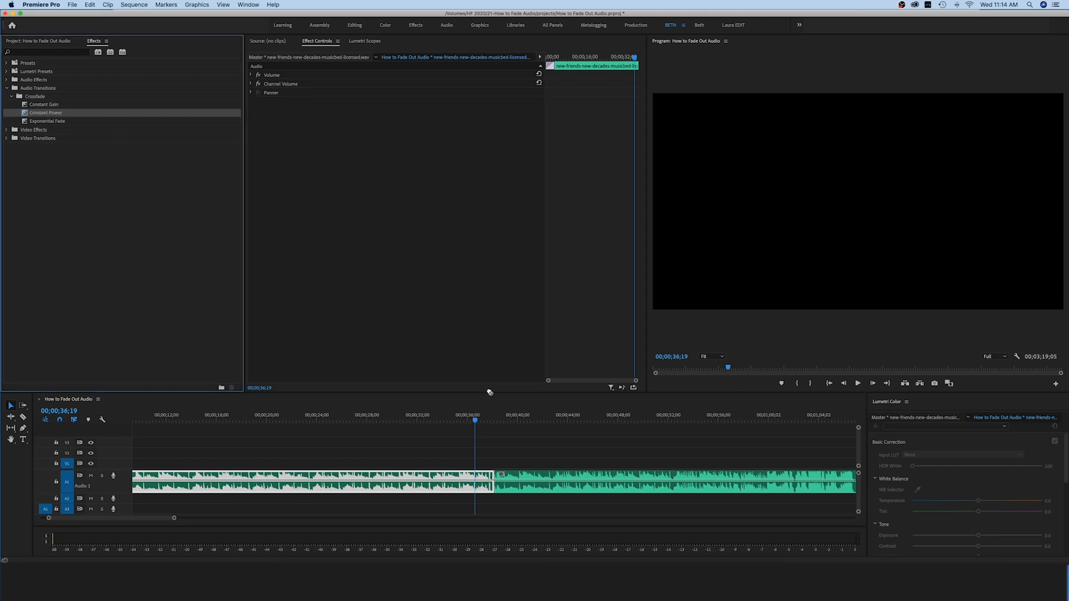
- Drop a Constant Power crossfade onto the cut between the two music pieces
click(520, 455)
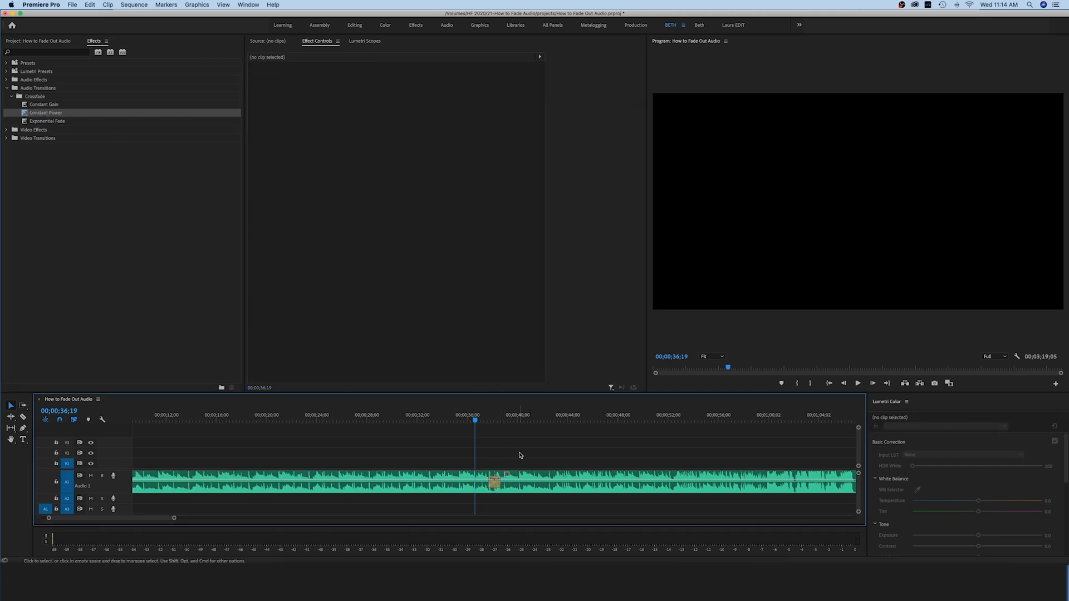
click(858, 382)
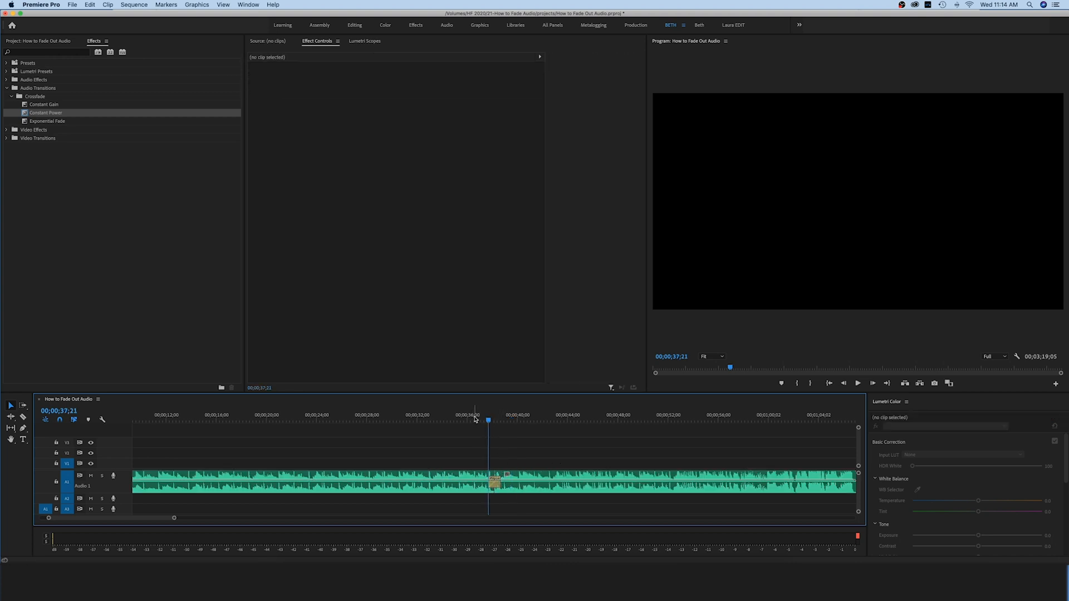
- Select the crossfade at the cut and trim it to a shorter duration
click(307, 481)
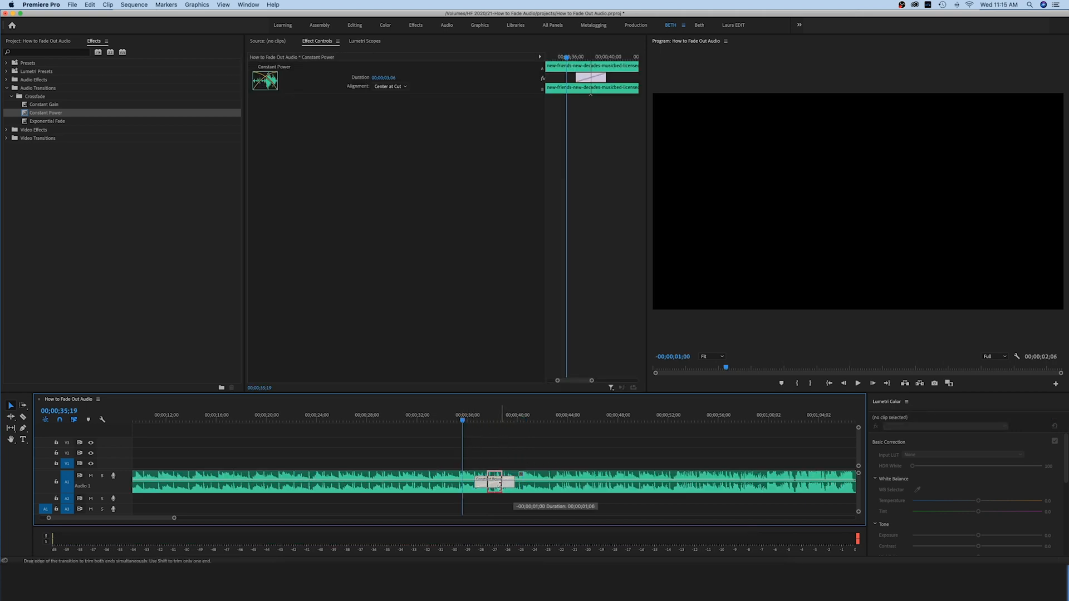
click(505, 456)
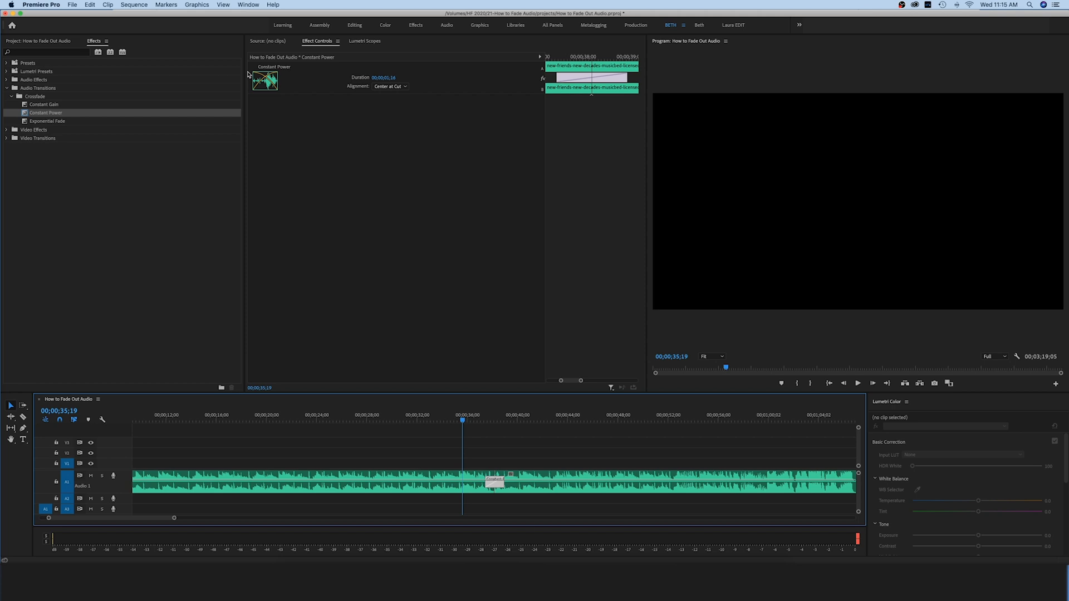
mouse_move(275, 96)
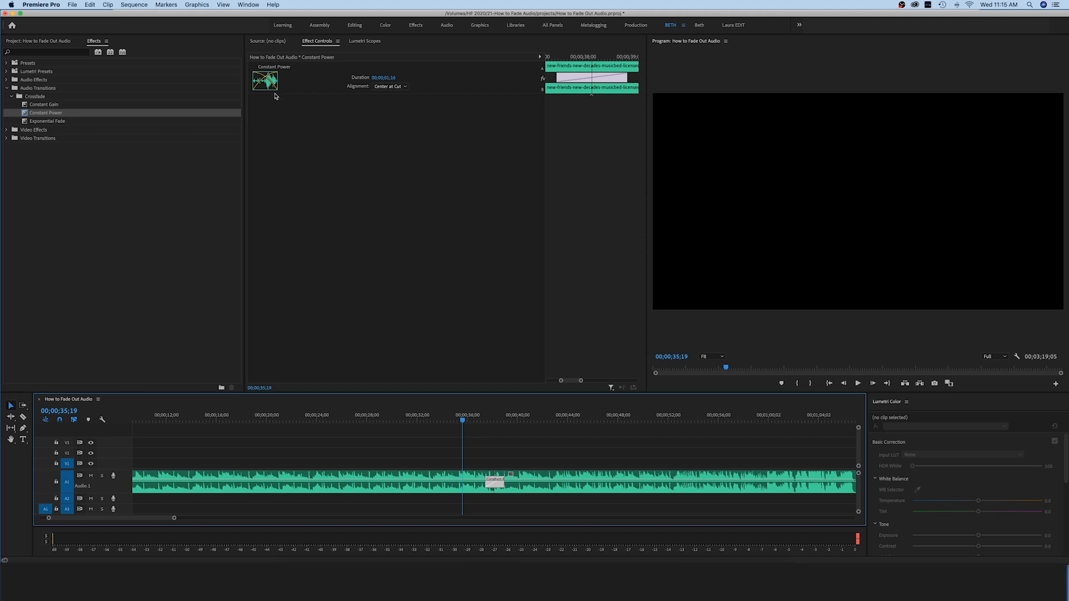
mouse_move(201, 102)
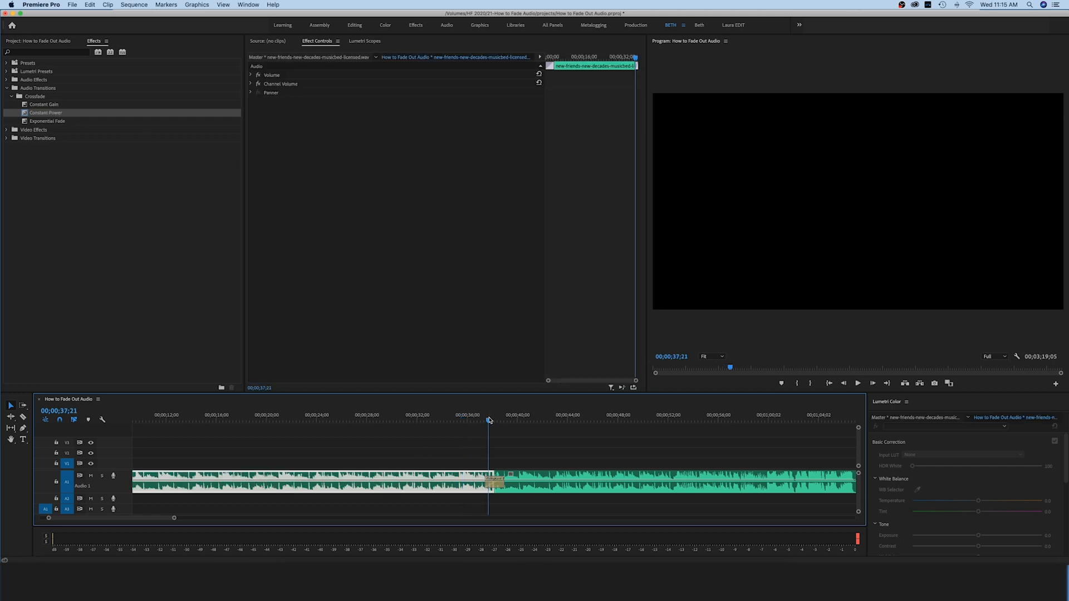
- Deselect the music clip, leaving the shortened crossfade on the cut
click(504, 451)
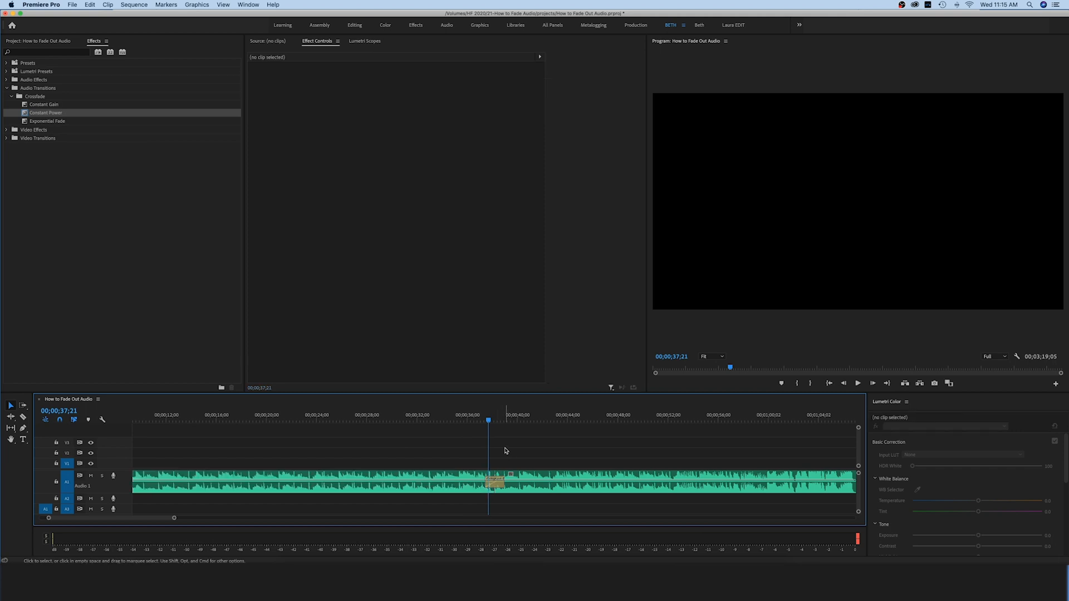
mouse_move(508, 450)
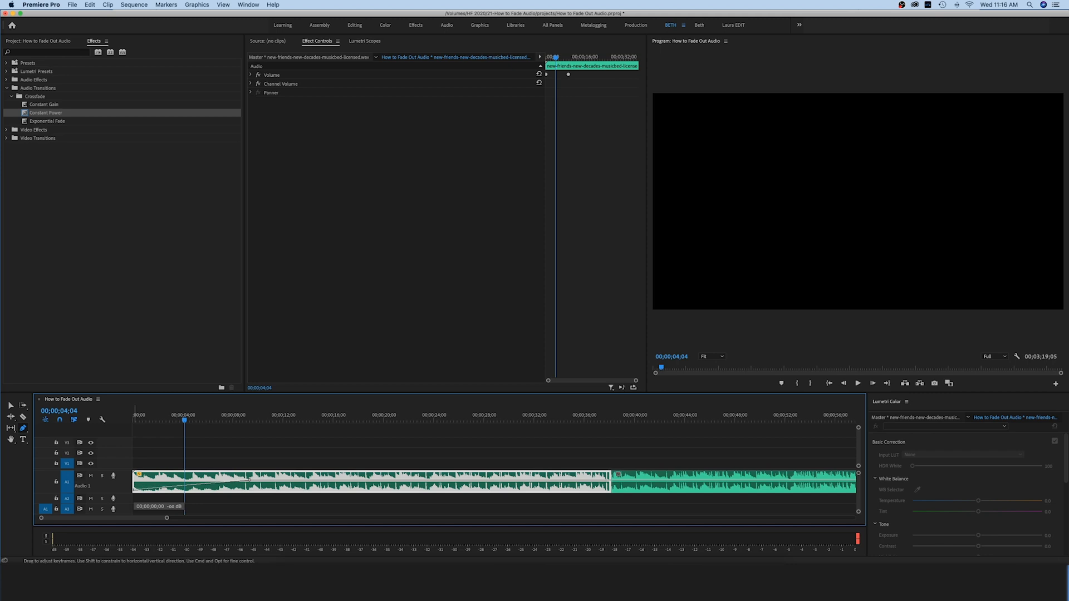
- Add a volume keyframe a few seconds in and raise it to full level for a fade-in from silence
click(164, 463)
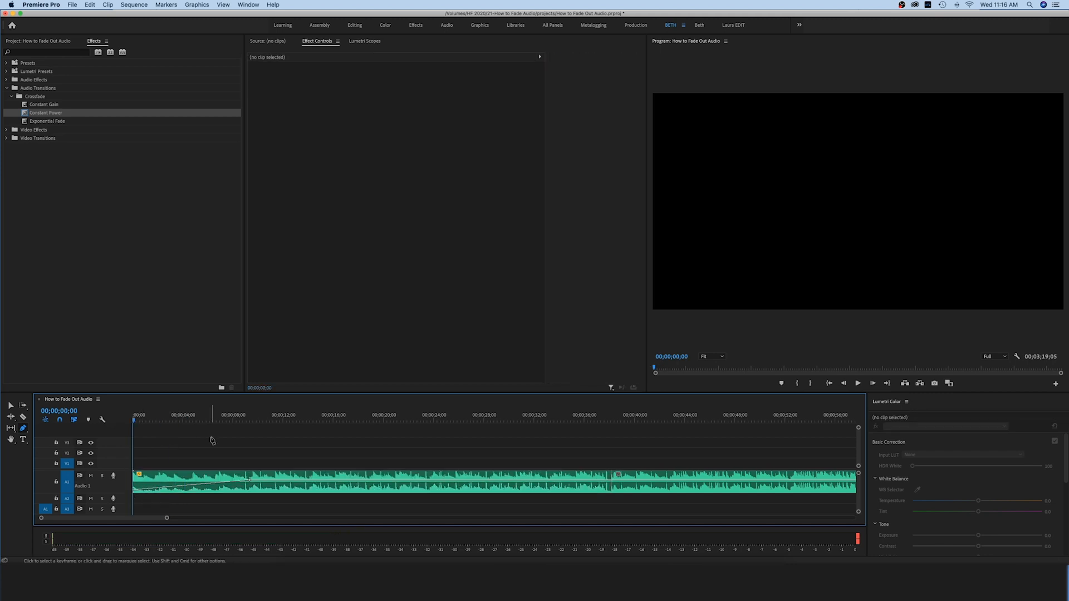
click(858, 381)
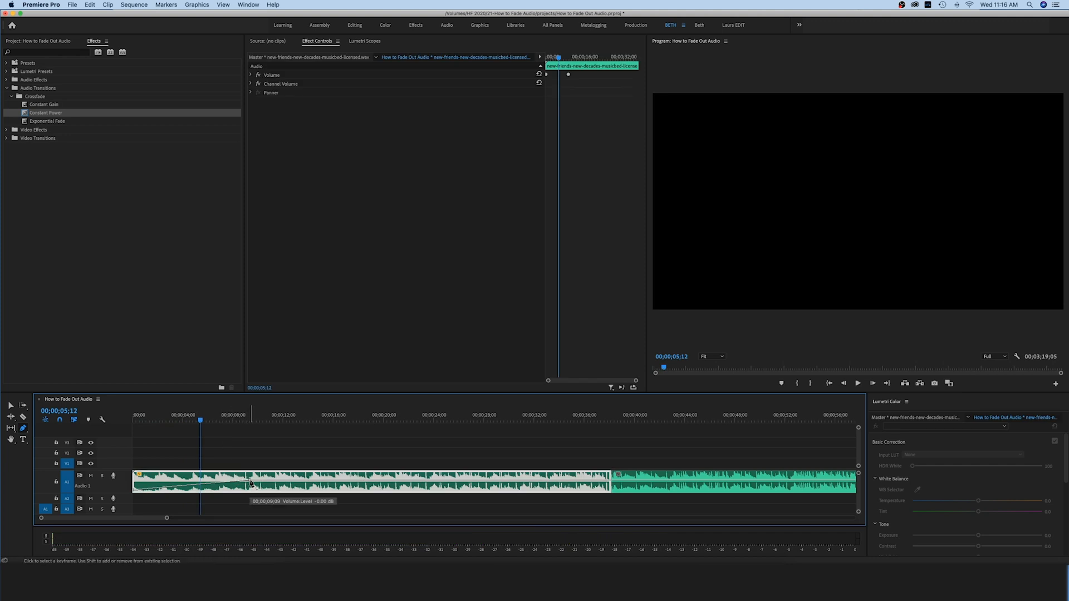
drag(250, 482, 225, 486)
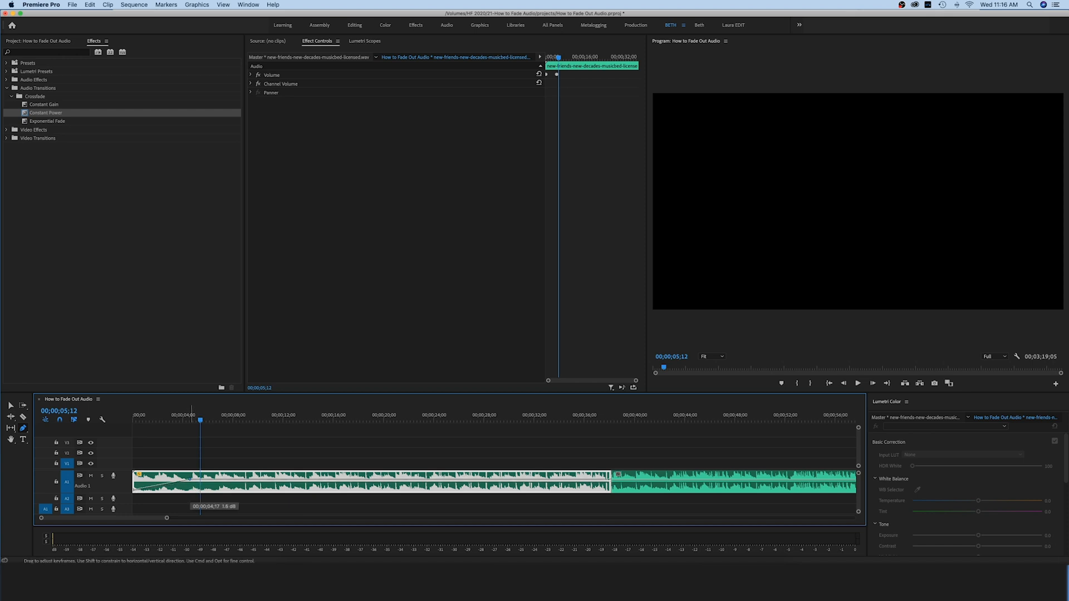
drag(198, 474, 198, 481)
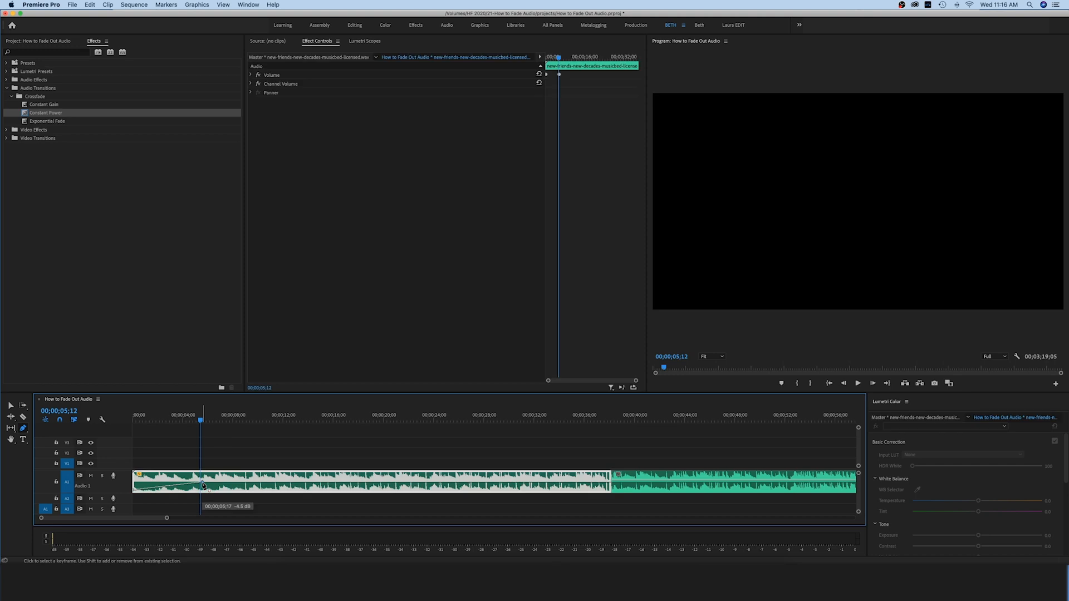
drag(201, 481, 221, 481)
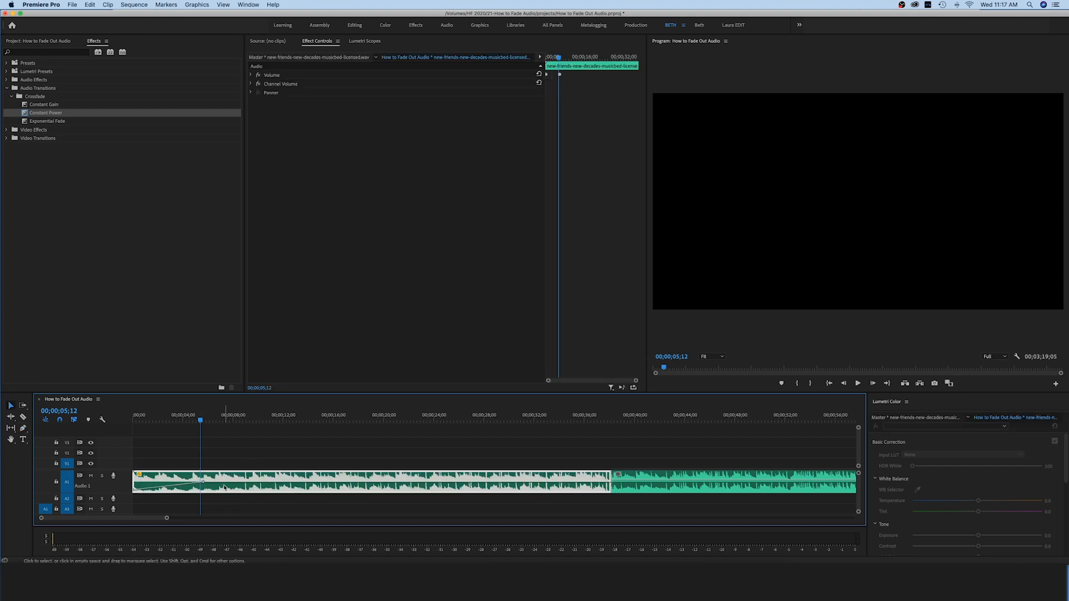
mouse_move(299, 485)
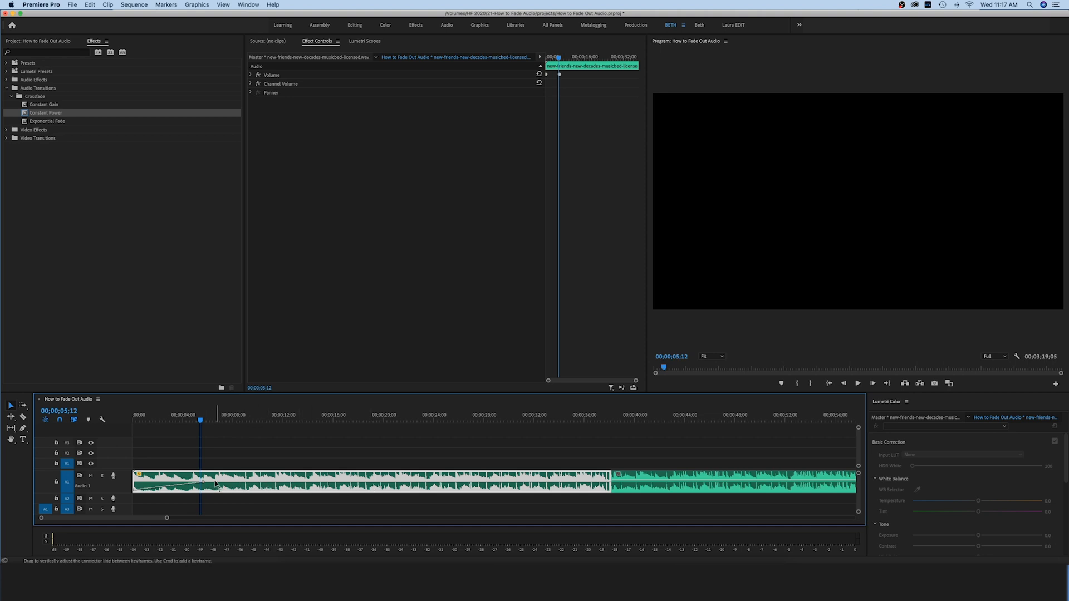
- Show the clip's Volume > Level keyframe line via Show Clip Keyframes
right_click(211, 485)
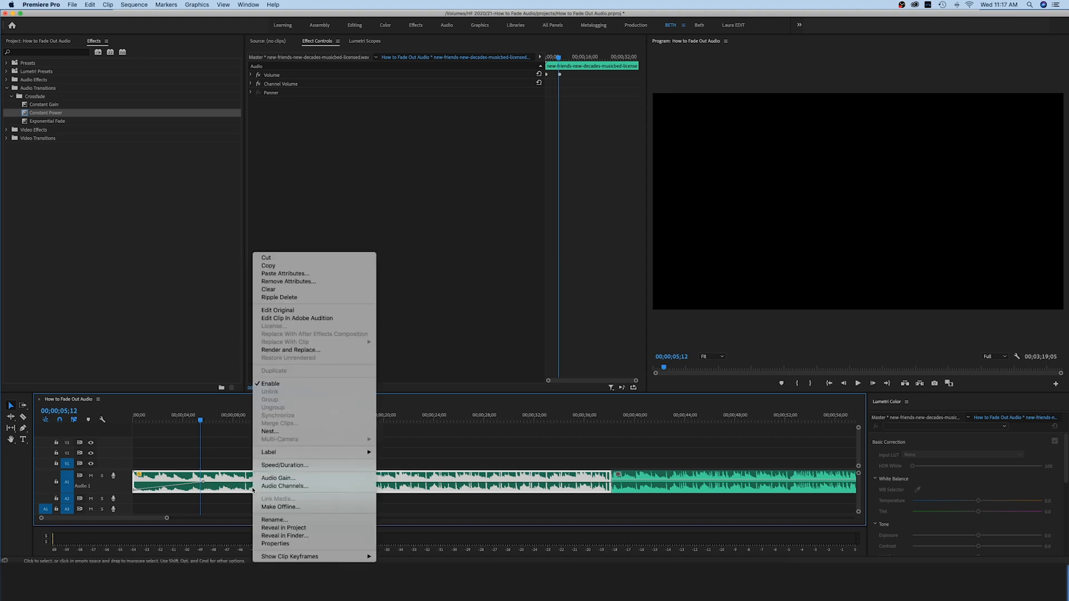
mouse_move(286, 519)
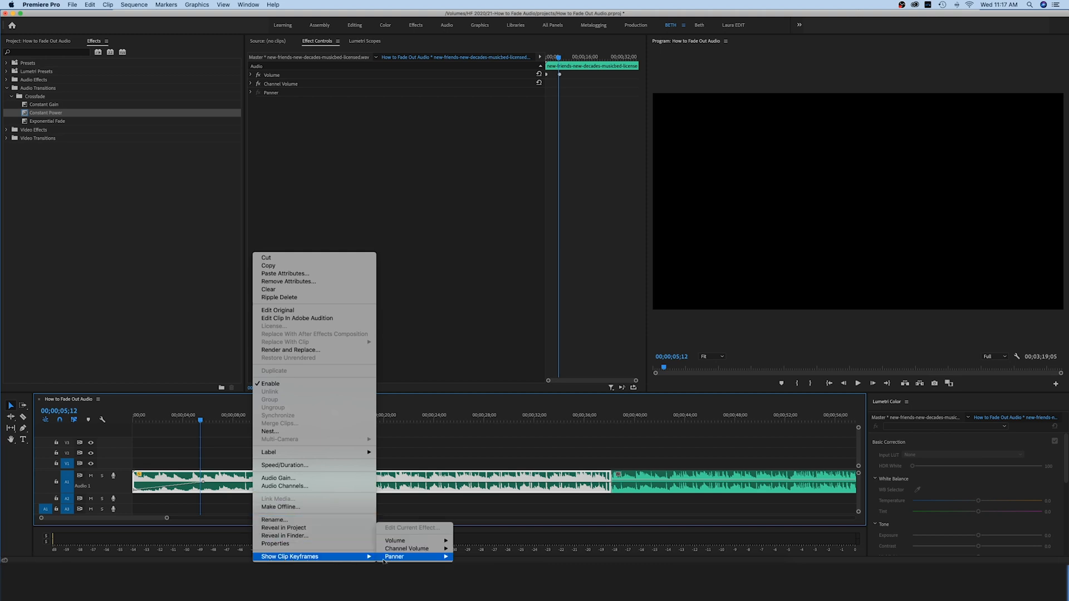
mouse_move(396, 541)
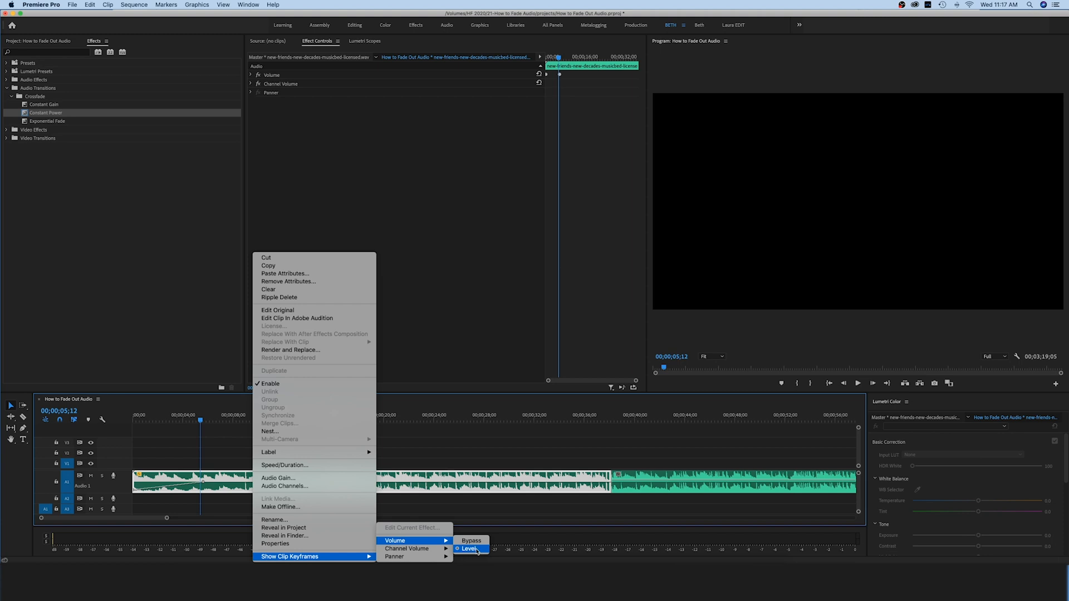
click(470, 549)
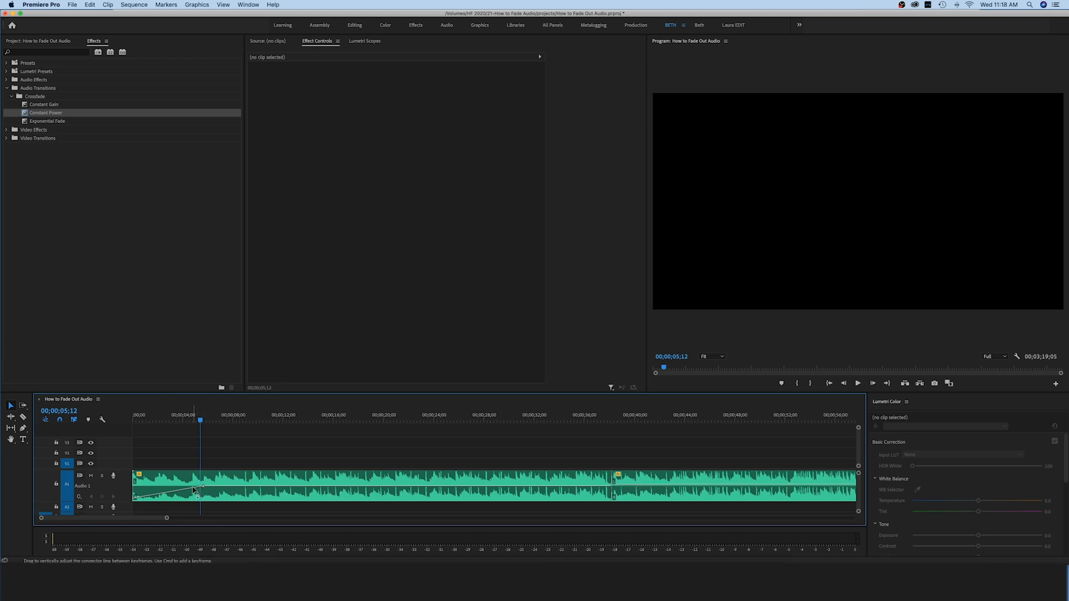
mouse_move(558, 490)
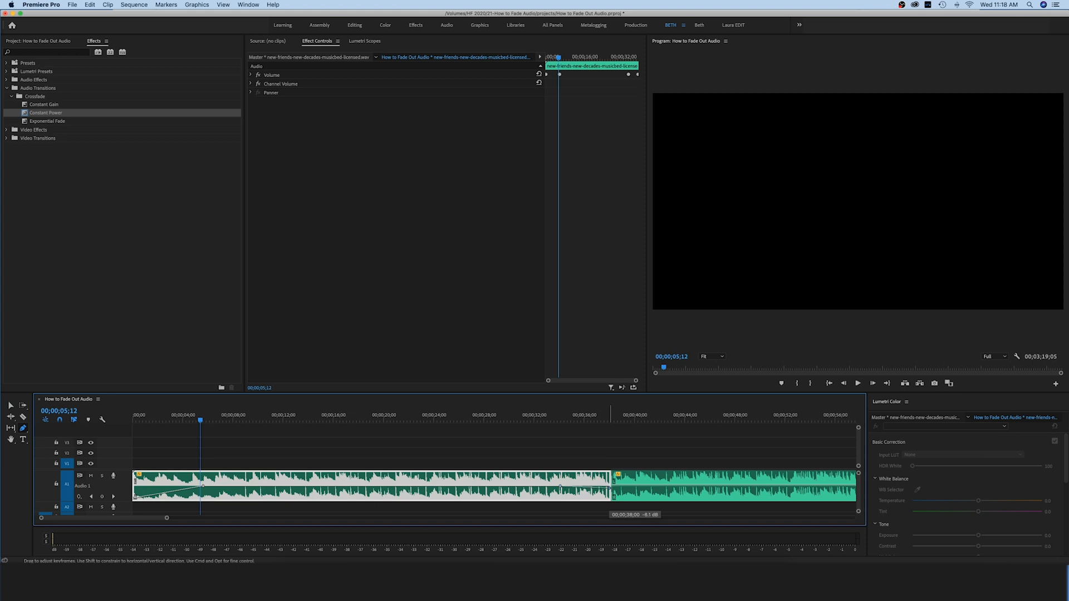
- Pull the ending volume keyframe down so the first music piece fades out before the cut
click(538, 420)
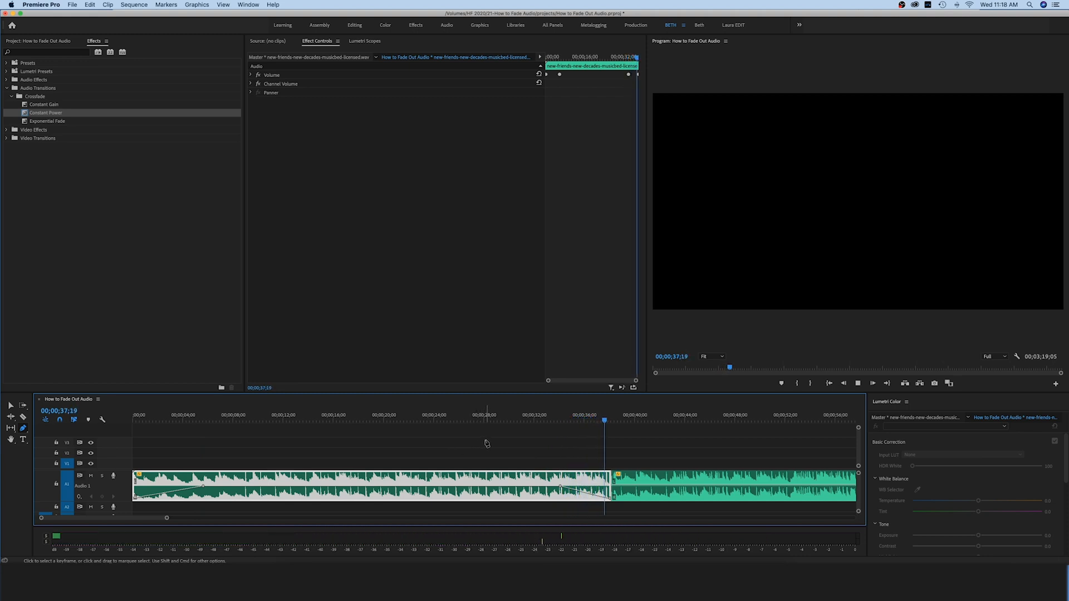
click(500, 449)
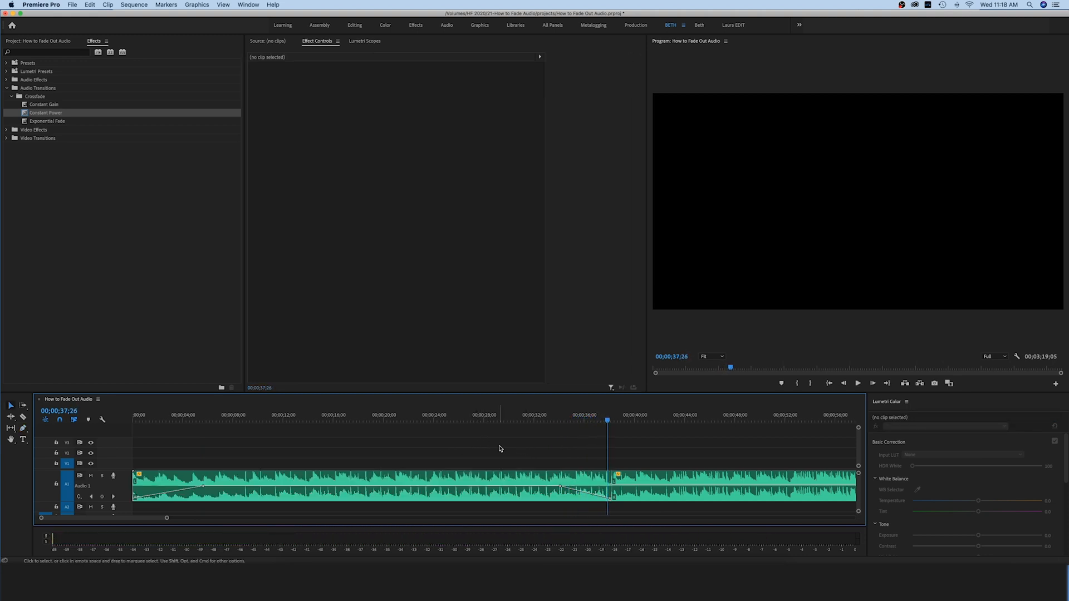